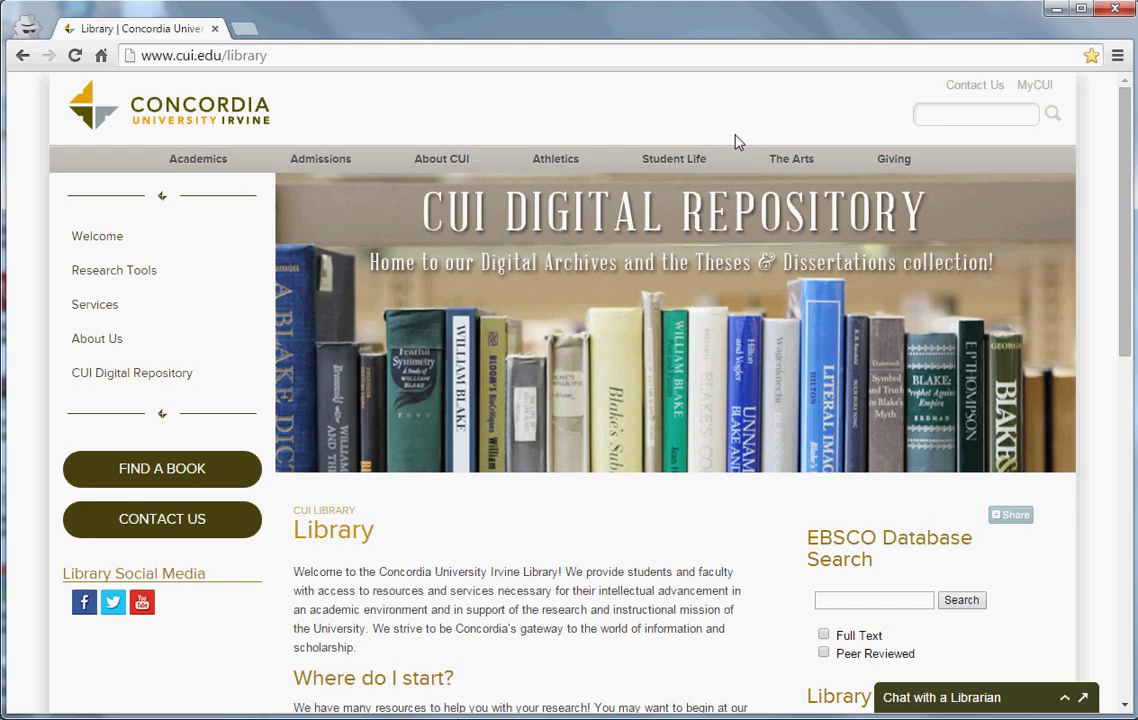
mouse_move(804, 126)
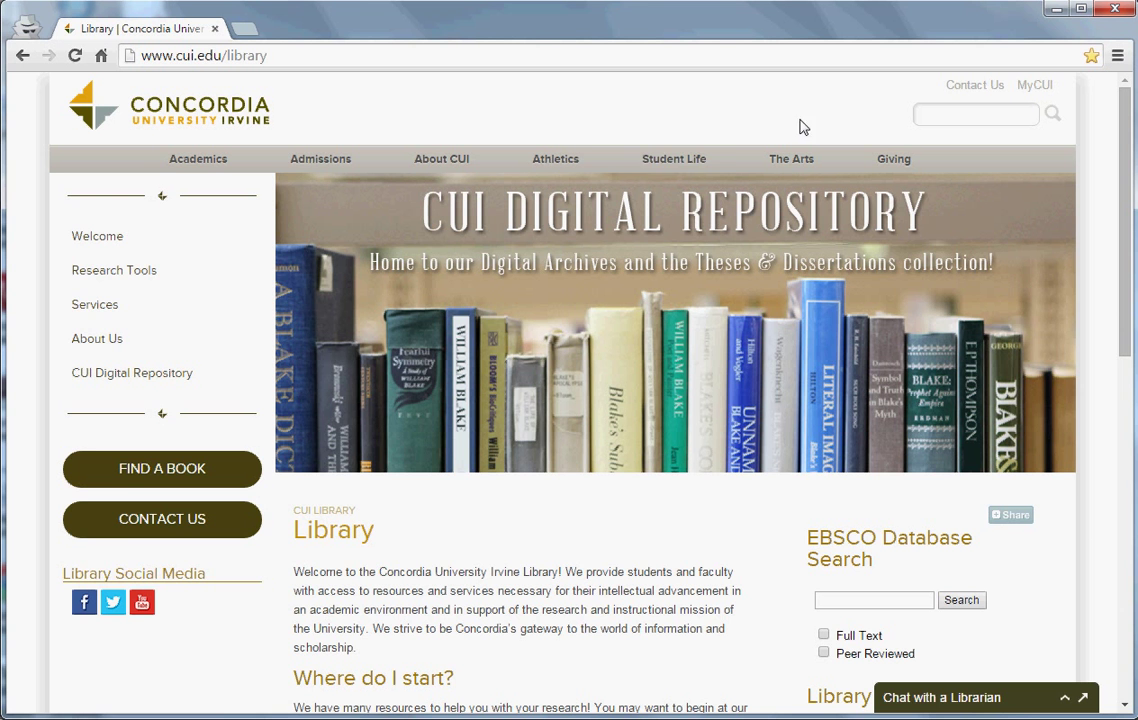
mouse_move(113, 270)
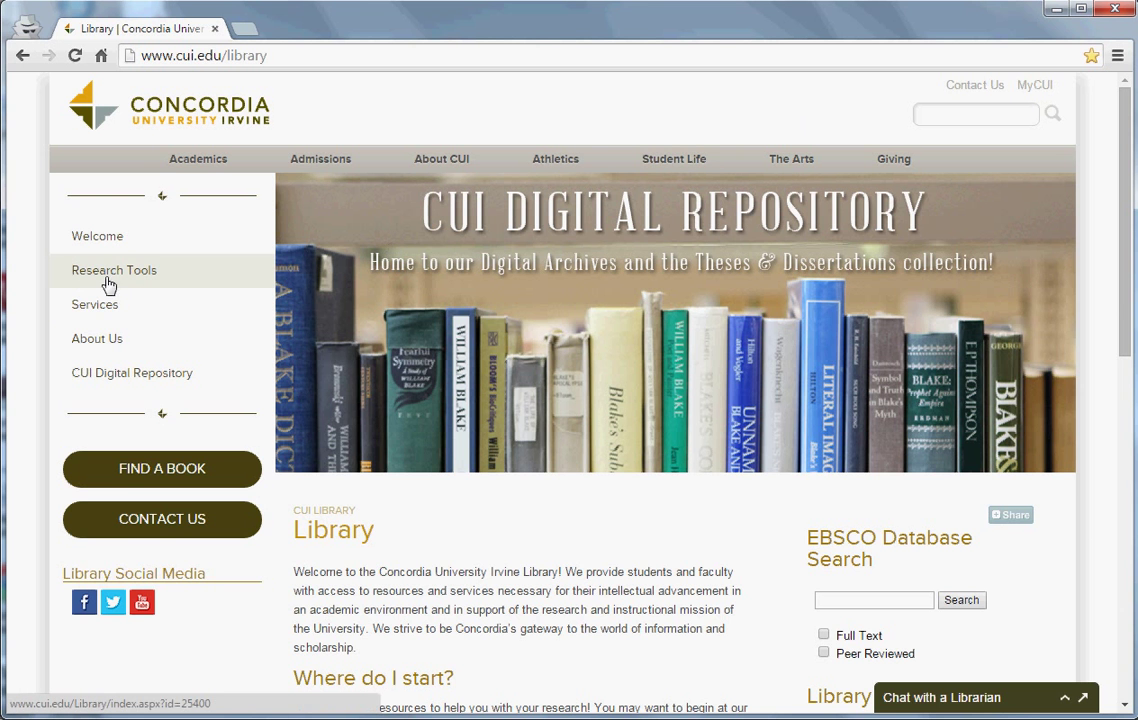
mouse_move(142, 283)
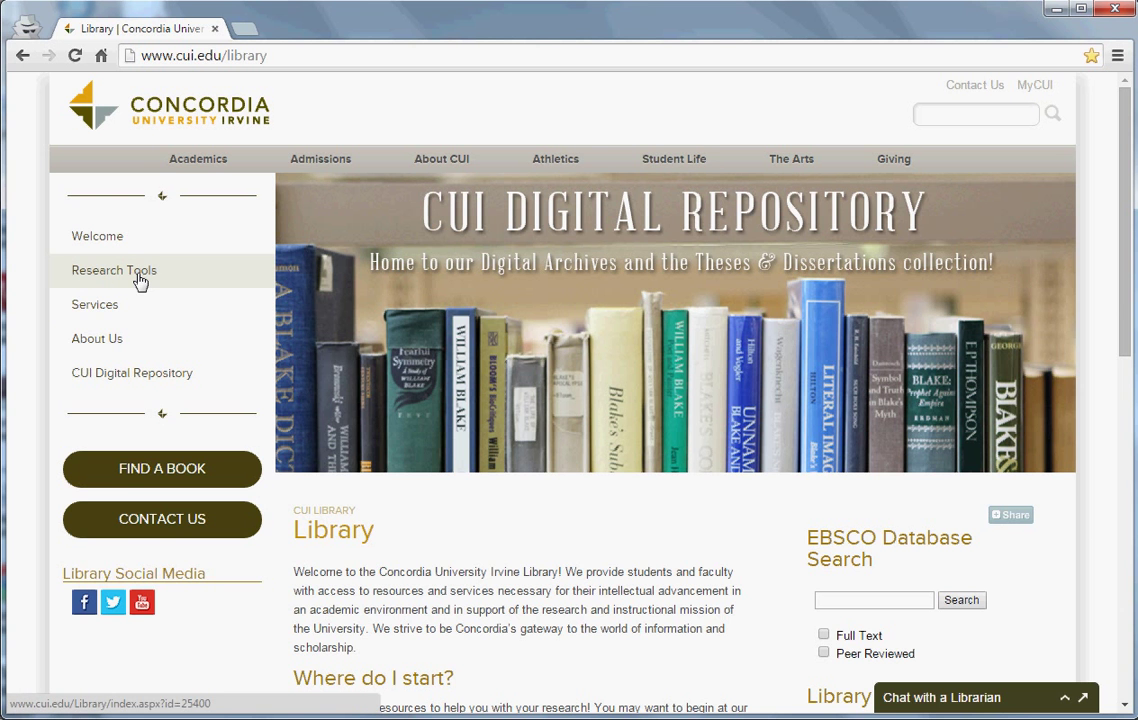
Step: Go to Research Tools and open the Research Databases list for articles
click(113, 270)
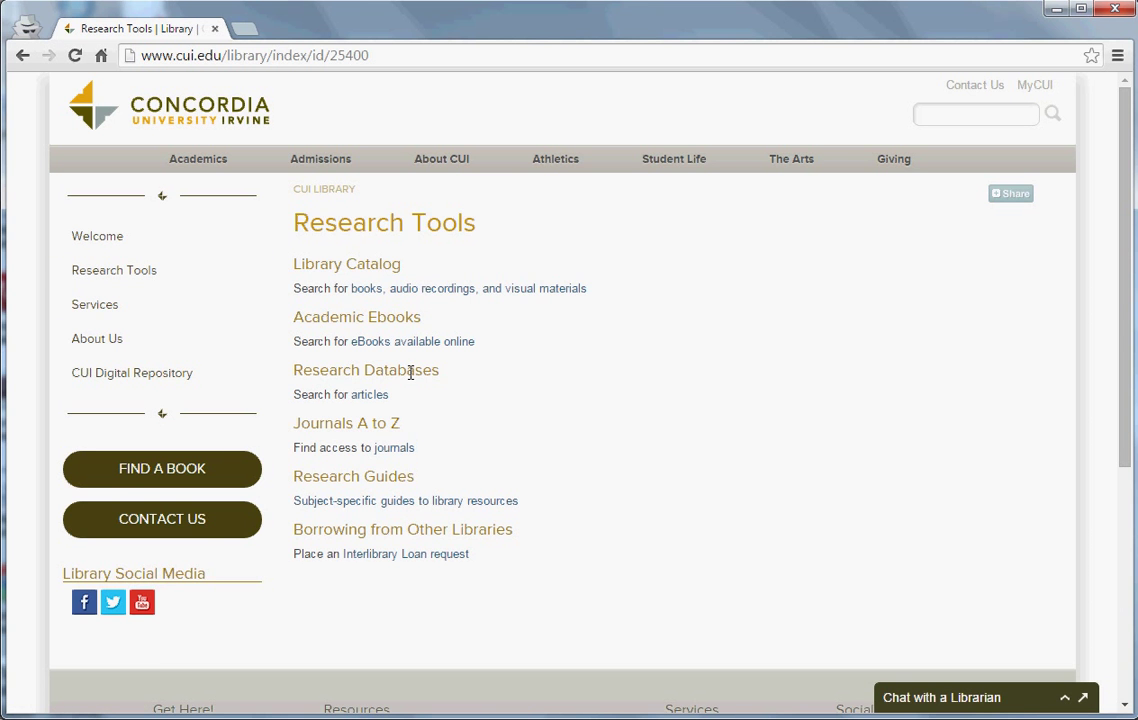
mouse_move(371, 401)
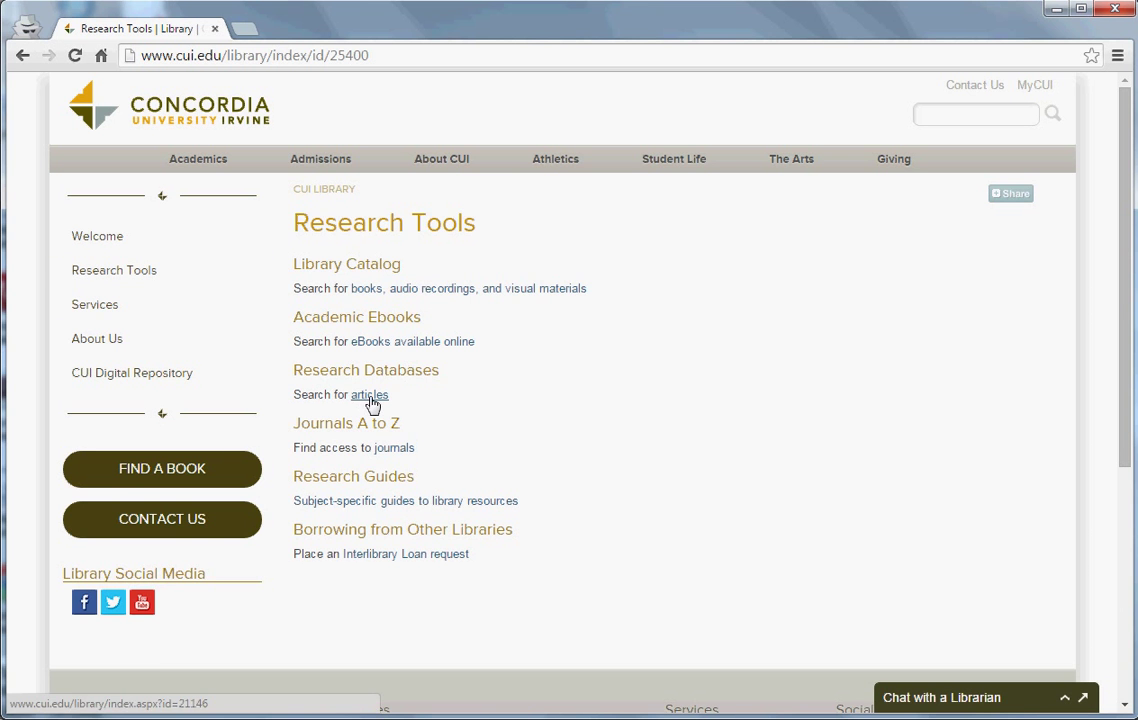
click(368, 395)
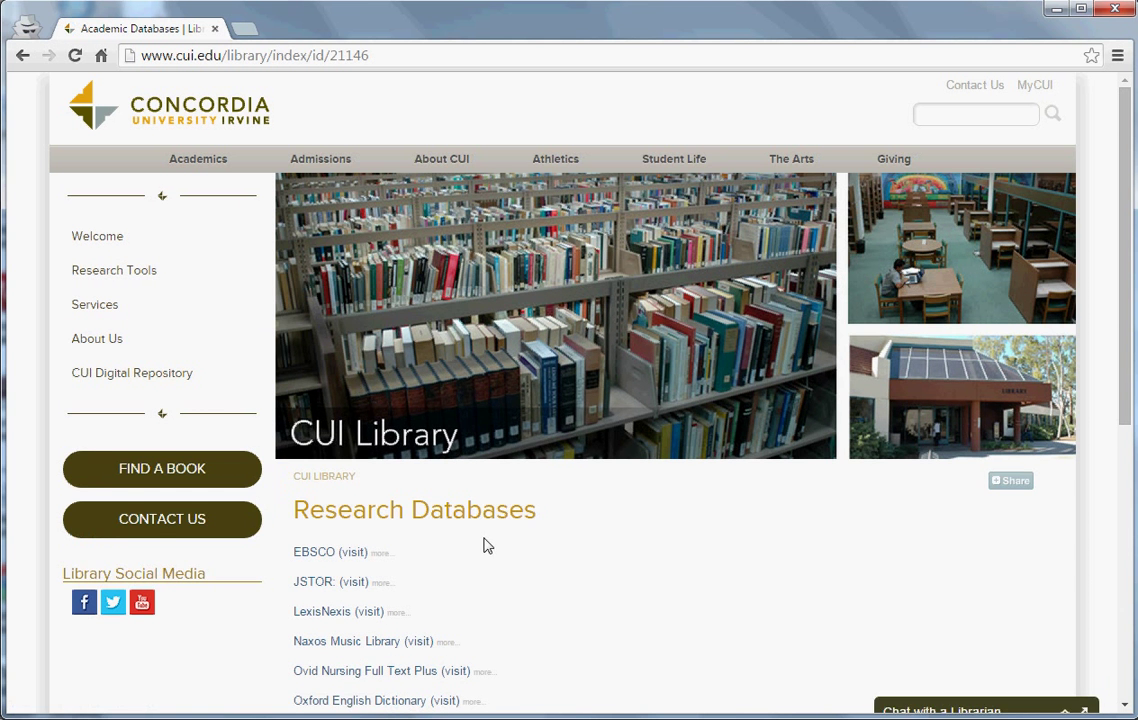
mouse_move(313, 559)
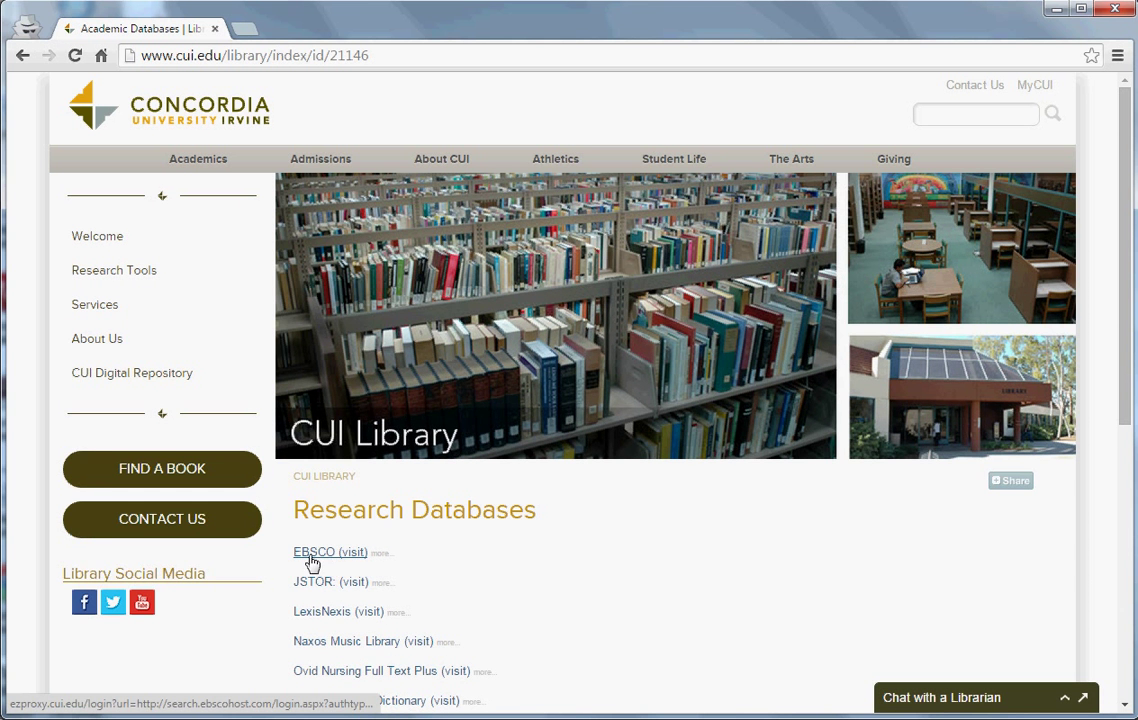
mouse_move(331, 557)
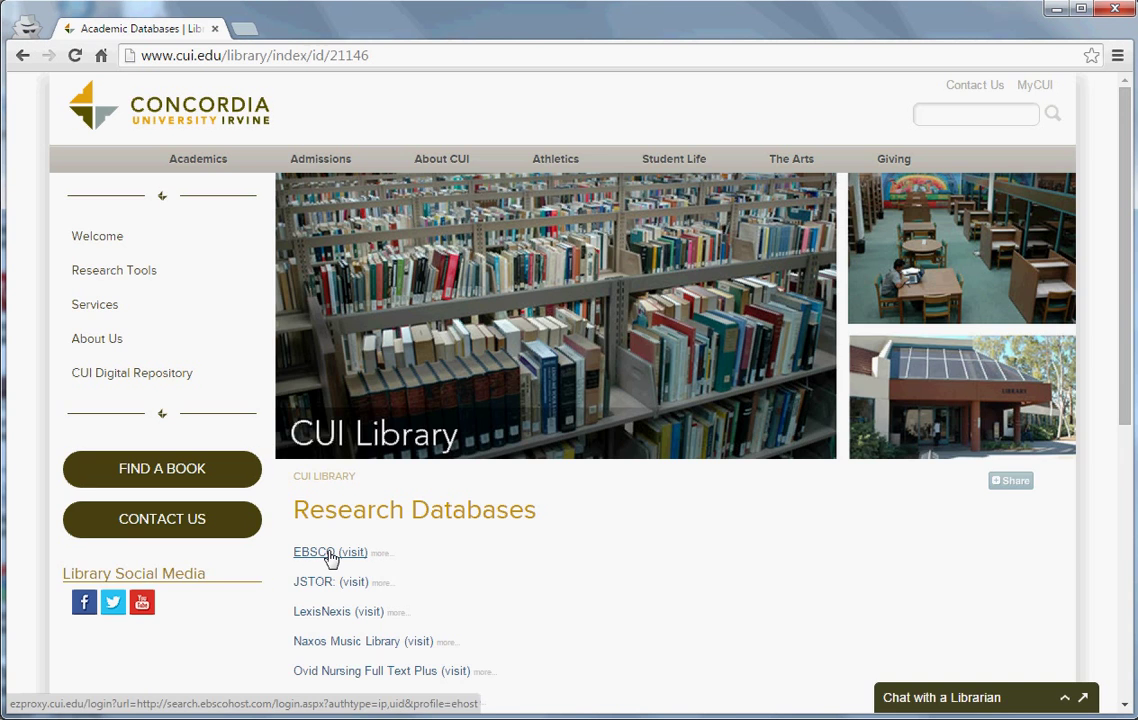
Step: Launch EBSCO from the database list and open its My EBSCOhost Sign In page
click(313, 553)
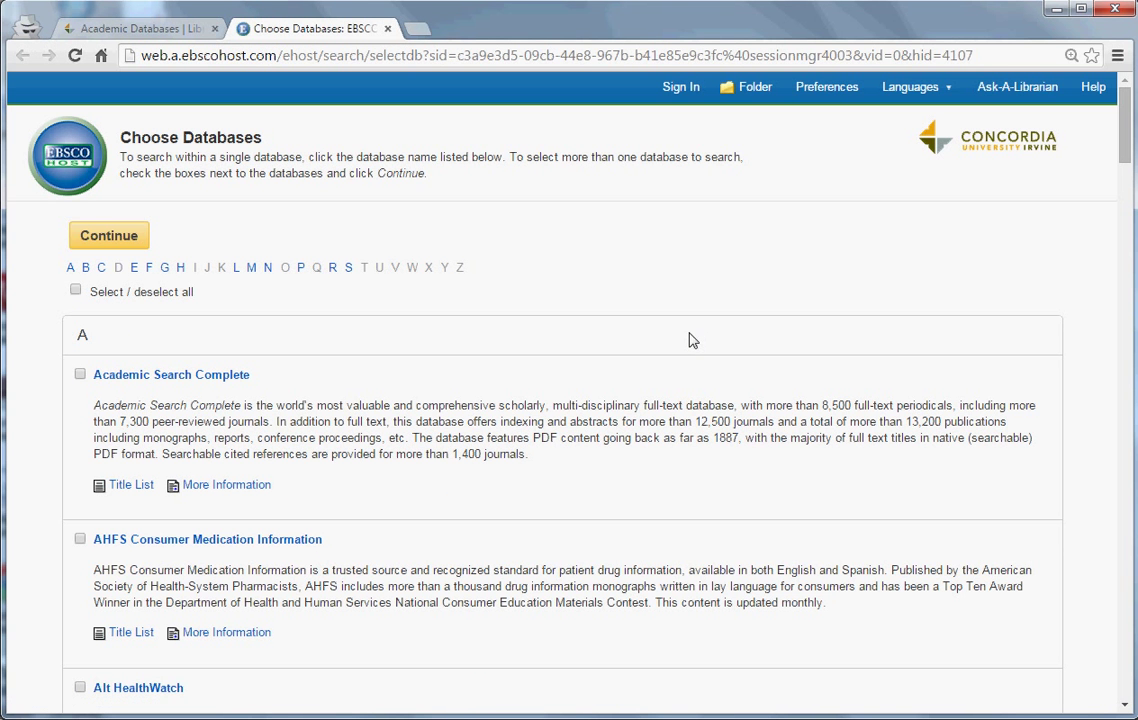
mouse_move(688, 107)
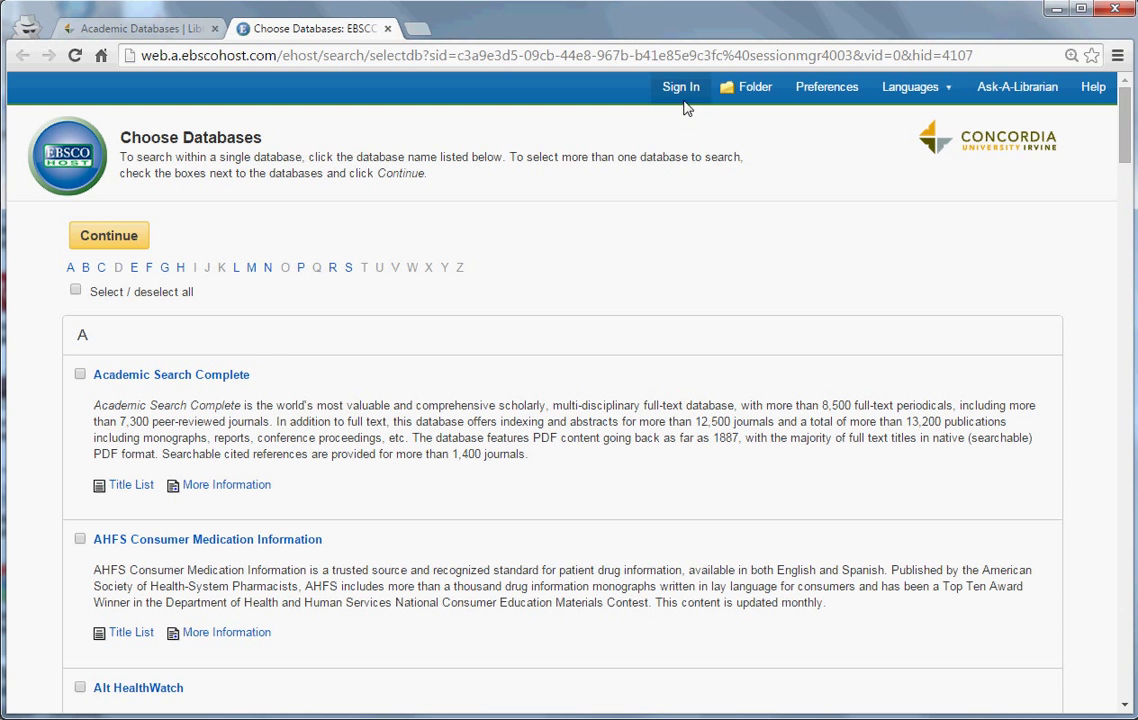
mouse_move(681, 107)
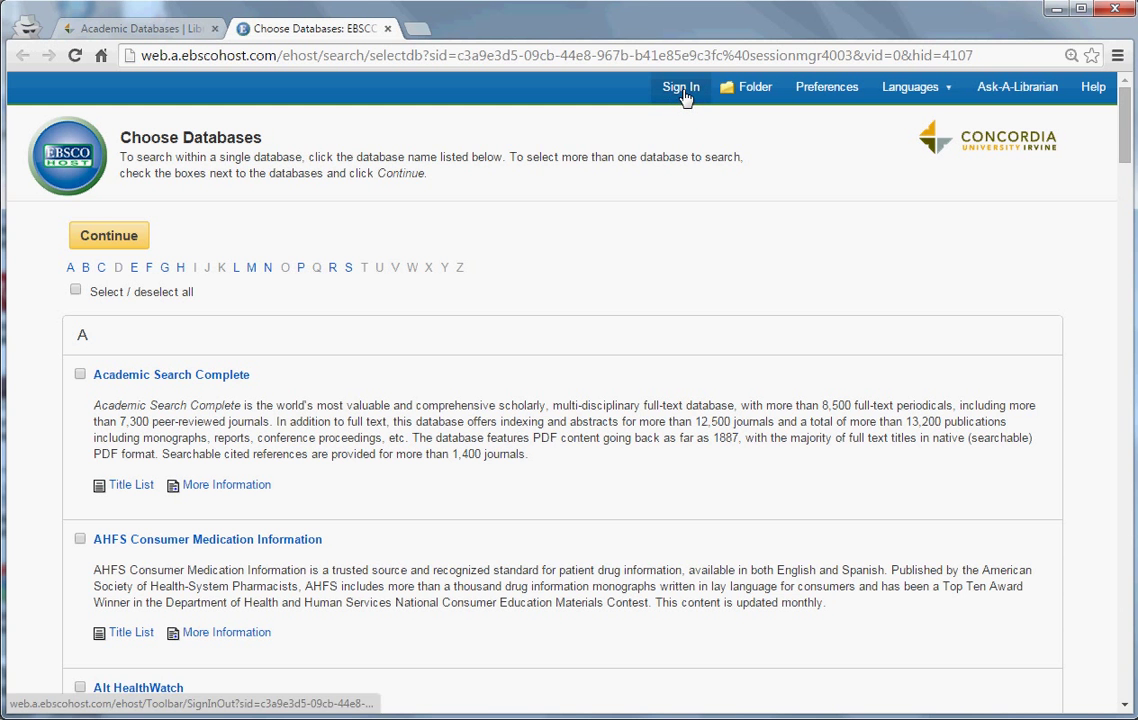
click(682, 86)
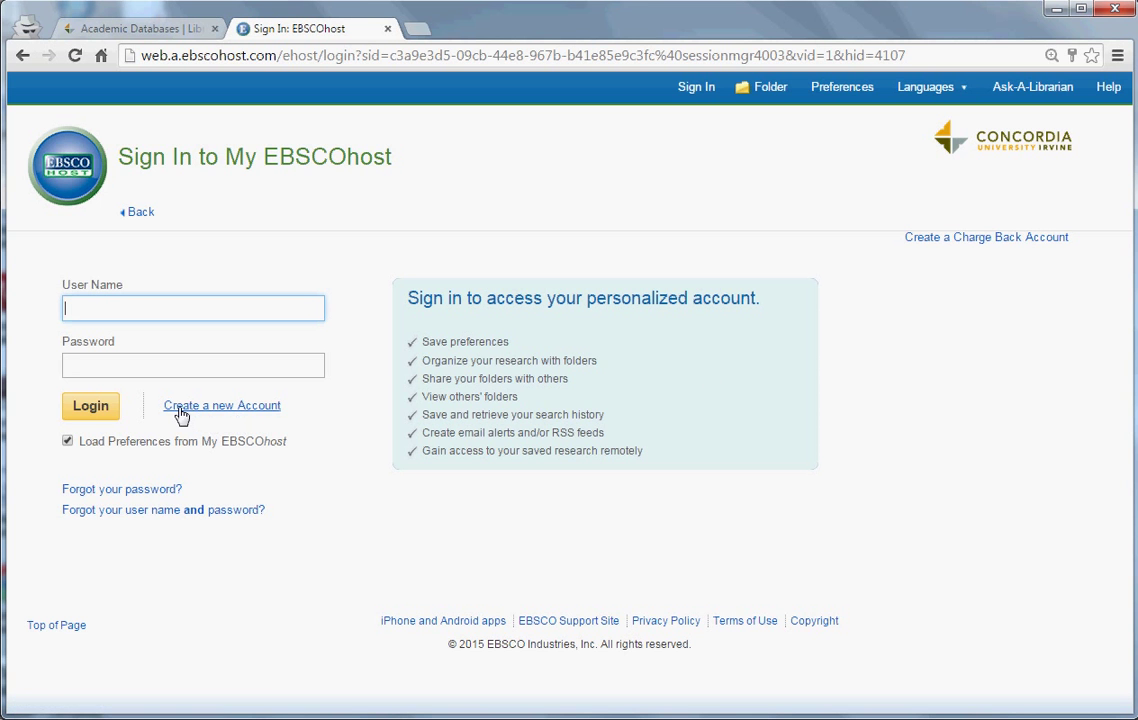
mouse_move(267, 415)
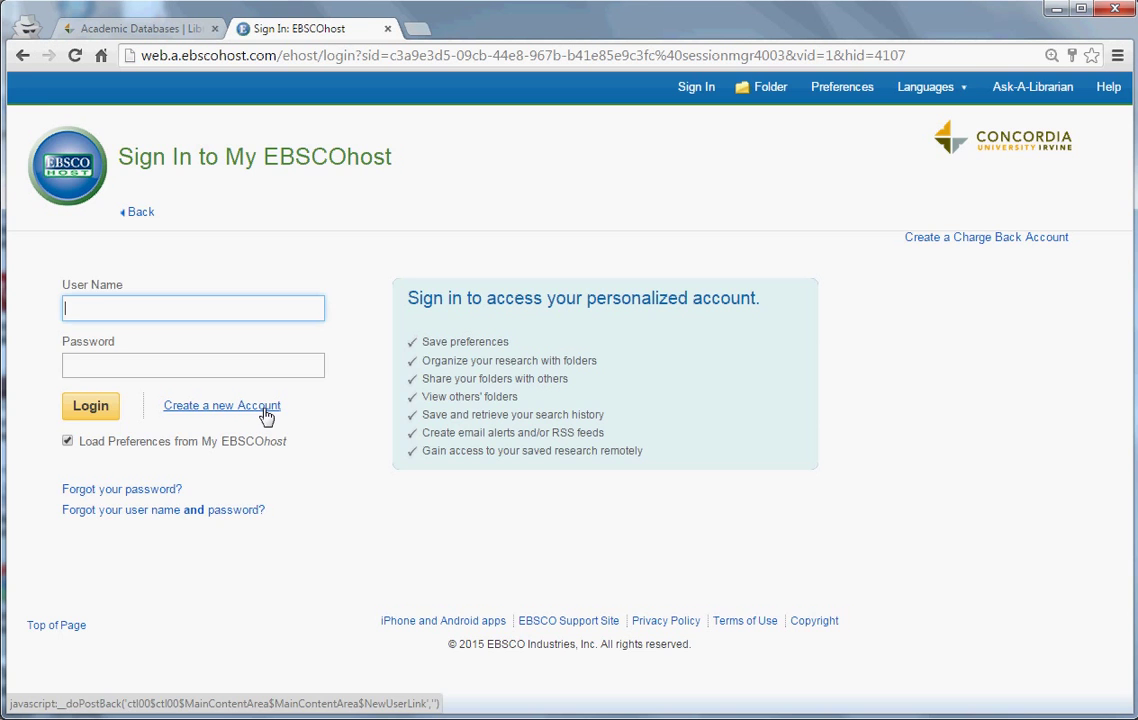
Step: Open the Create a new account form and scroll through its empty fields
click(221, 405)
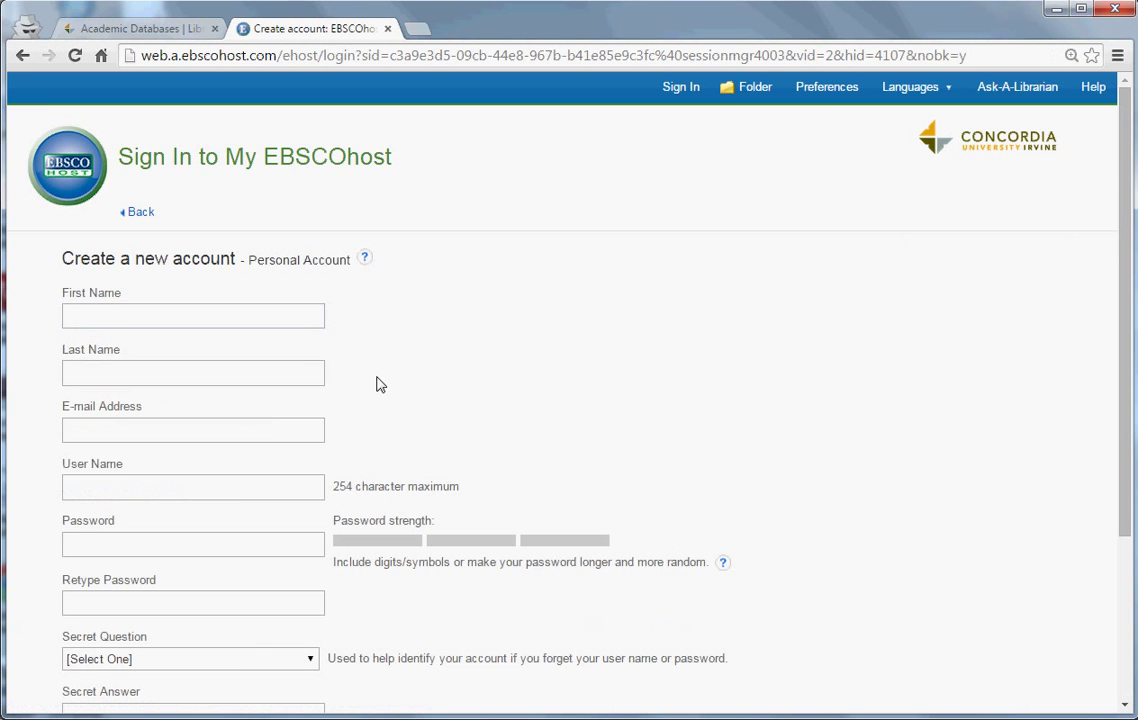
scroll(down, 3)
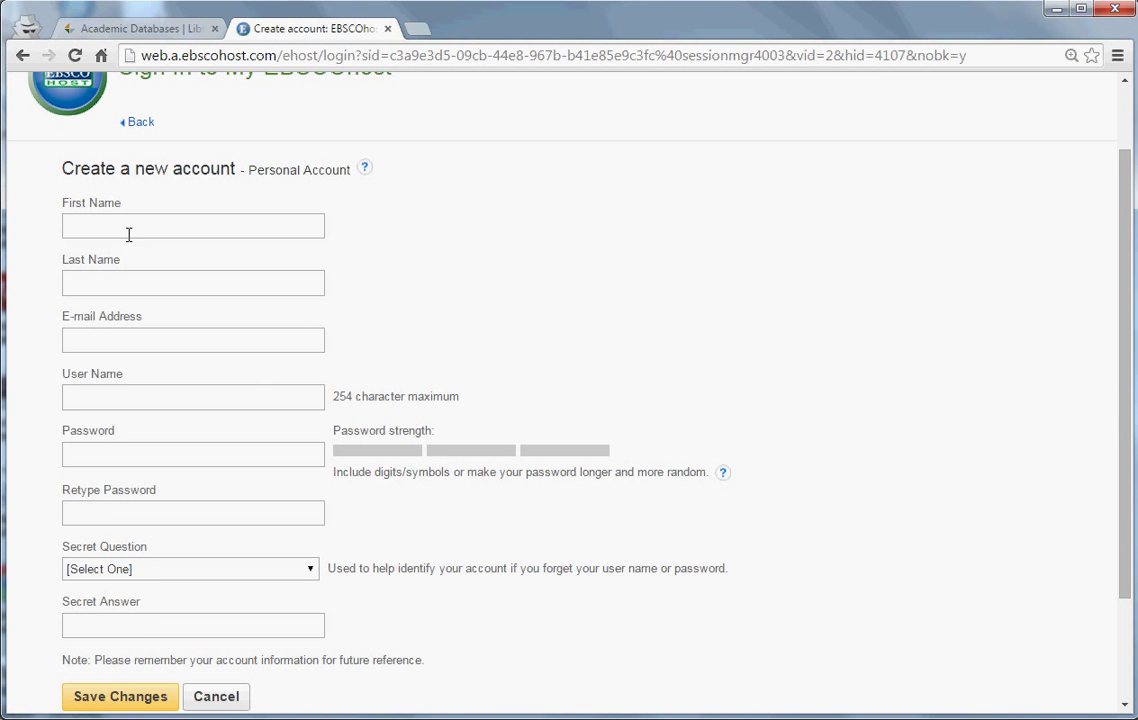
mouse_move(124, 238)
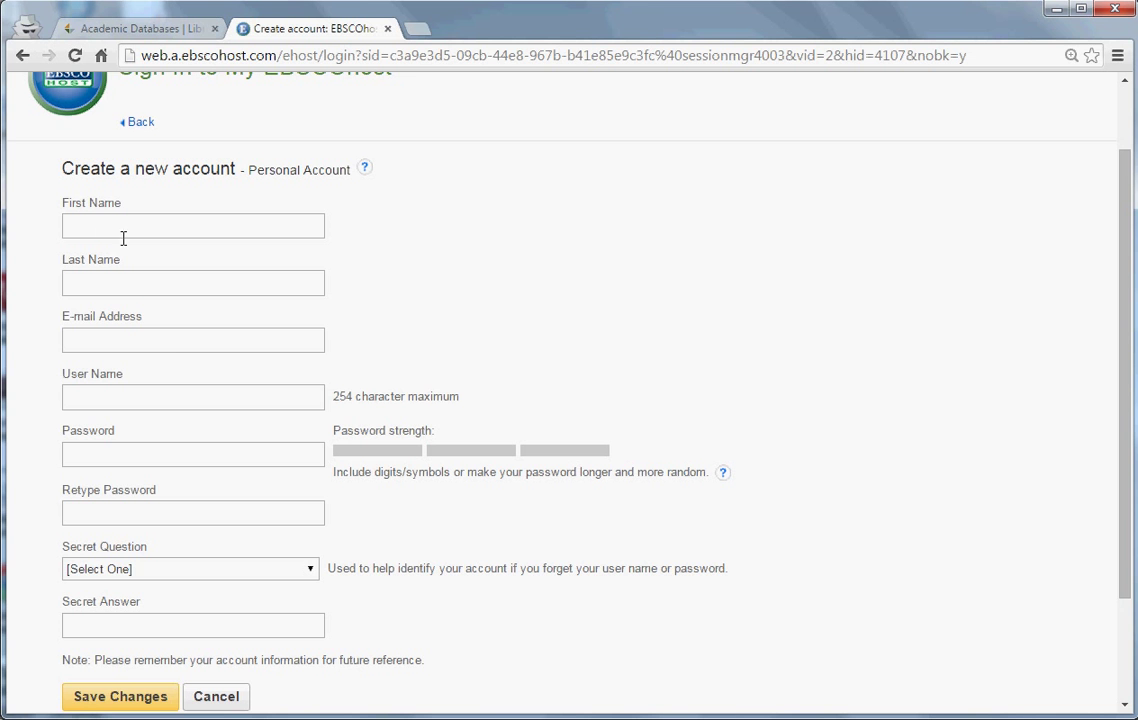
mouse_move(167, 345)
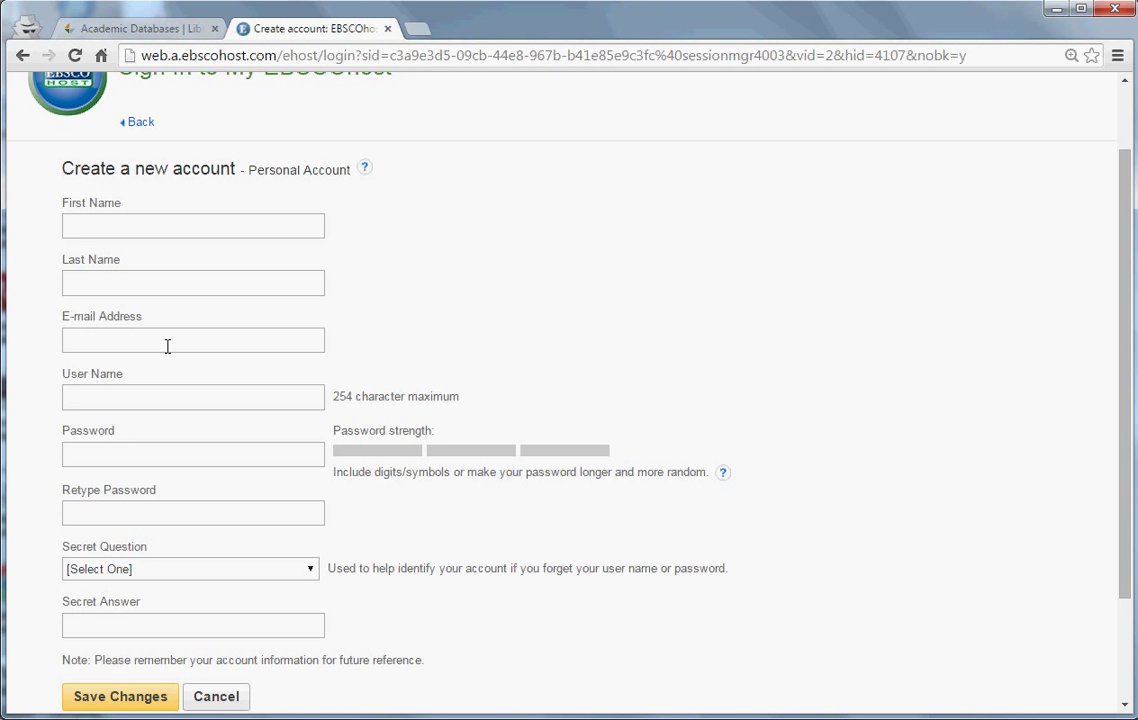
mouse_move(172, 342)
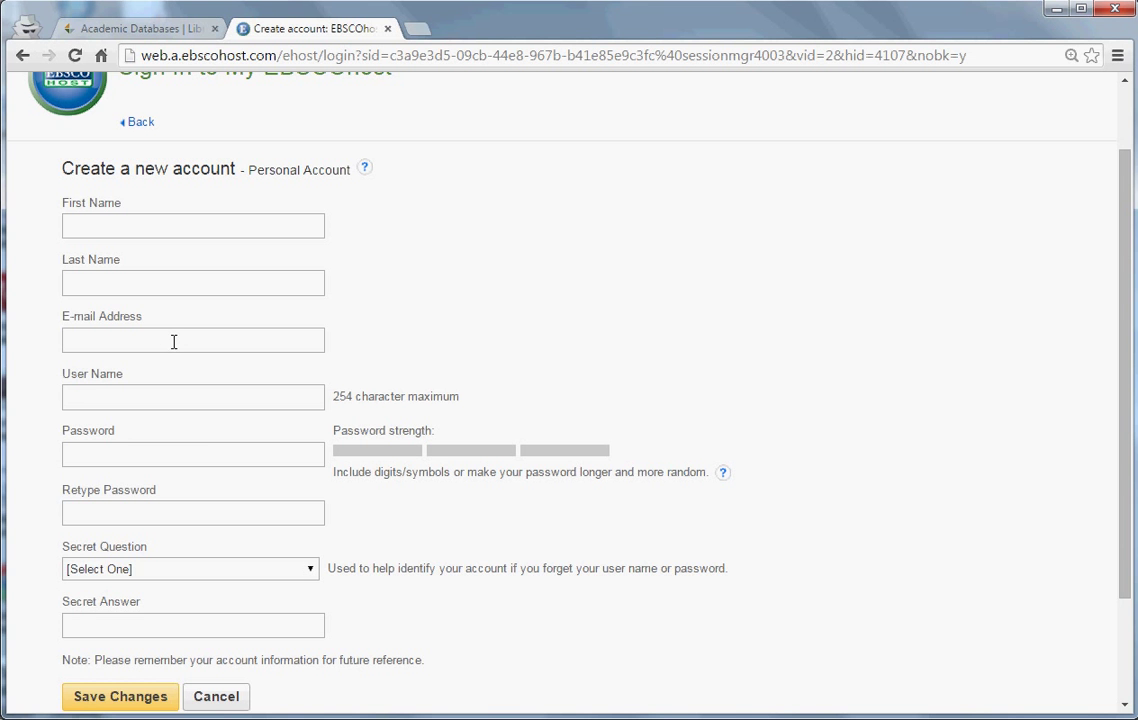
mouse_move(74, 405)
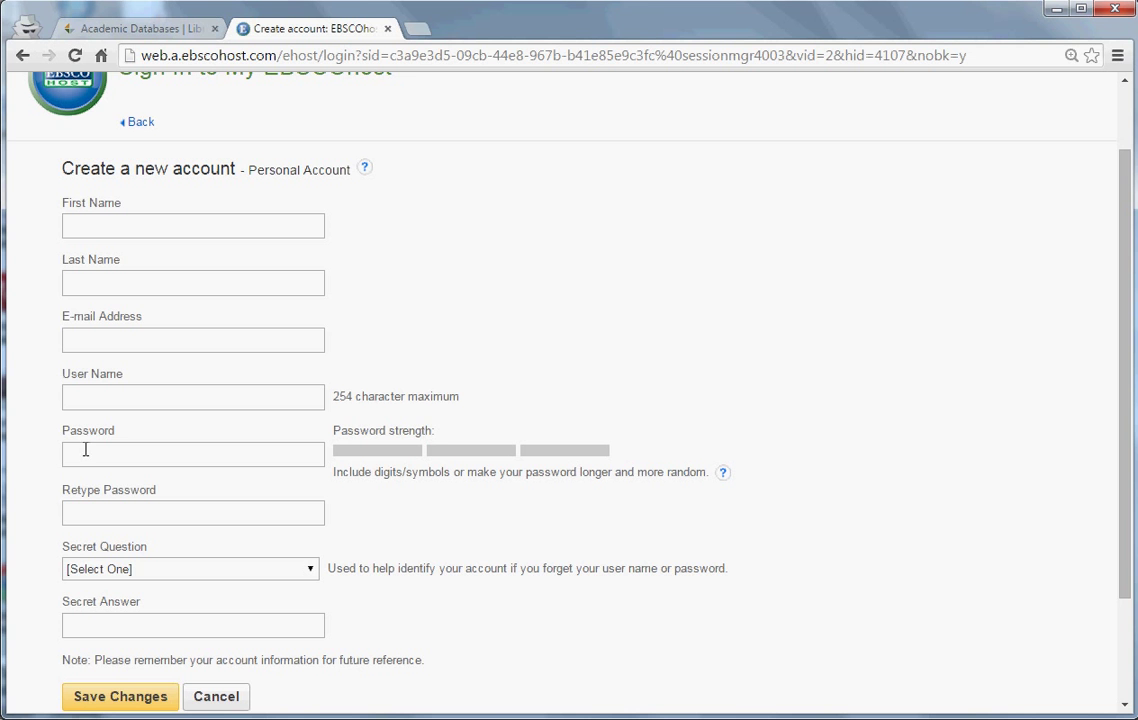
mouse_move(367, 481)
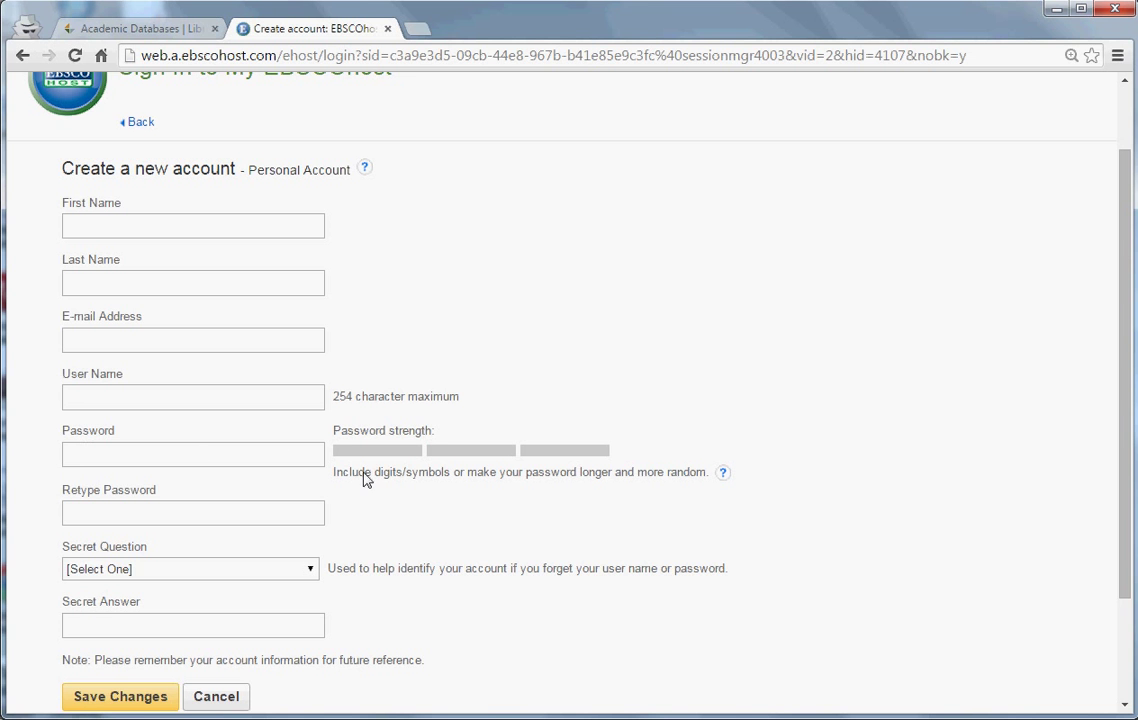
mouse_move(382, 467)
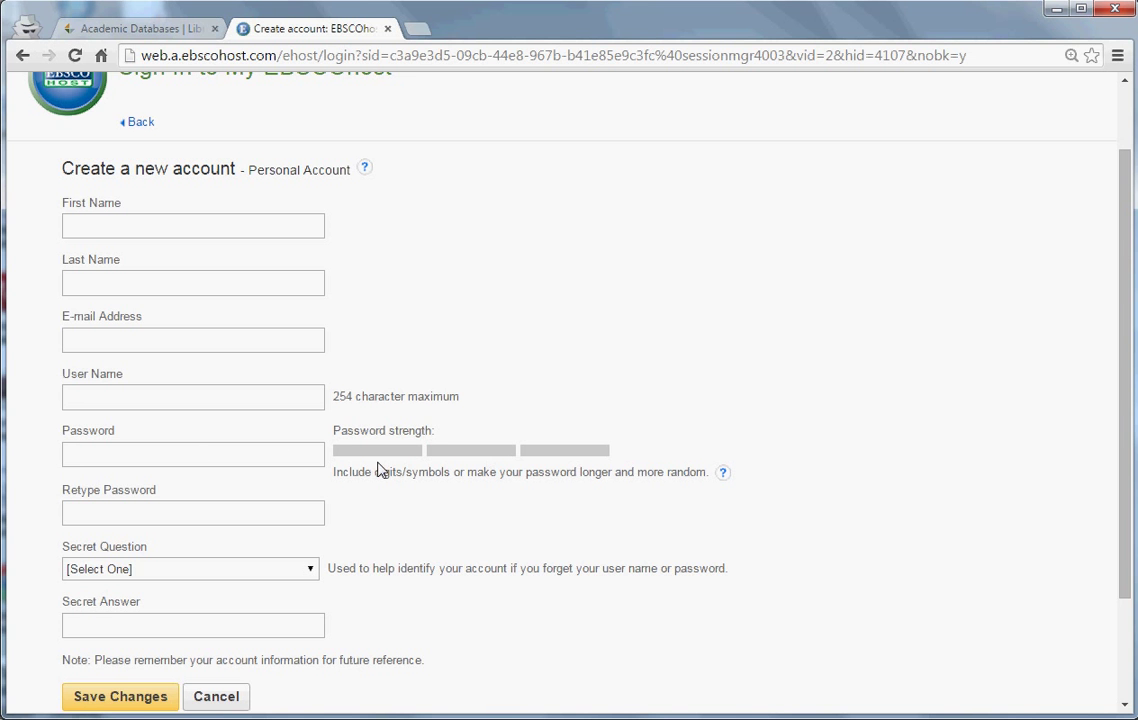
mouse_move(367, 448)
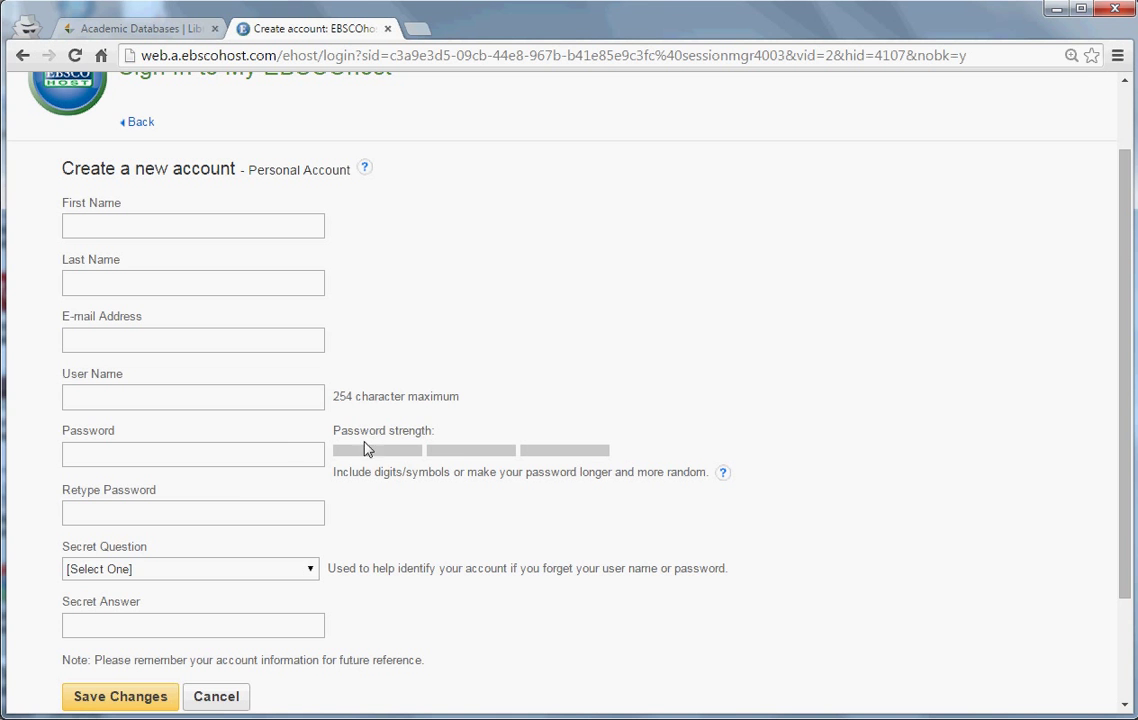
mouse_move(374, 513)
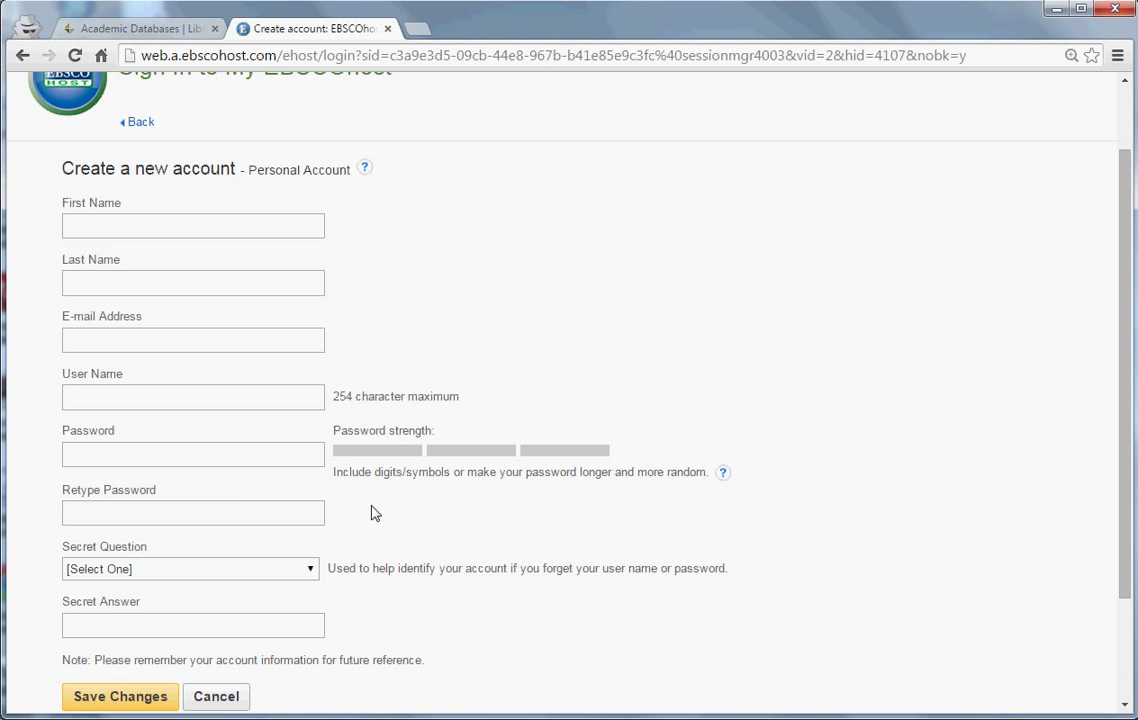
scroll(down, 3)
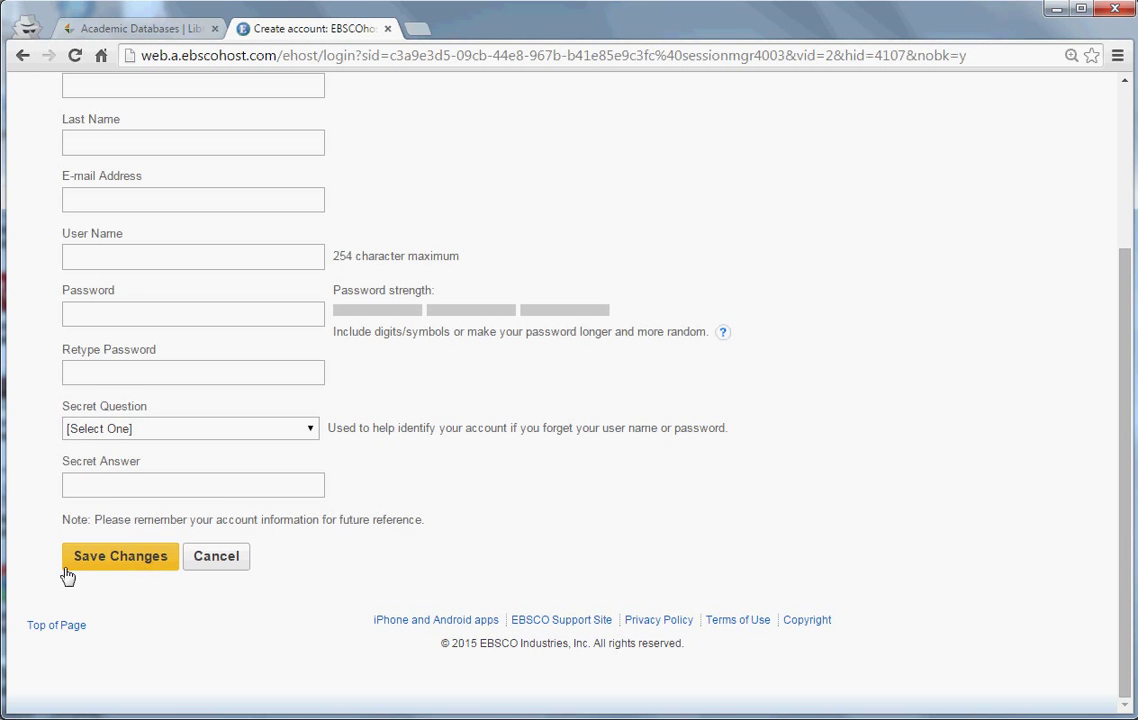
mouse_move(138, 565)
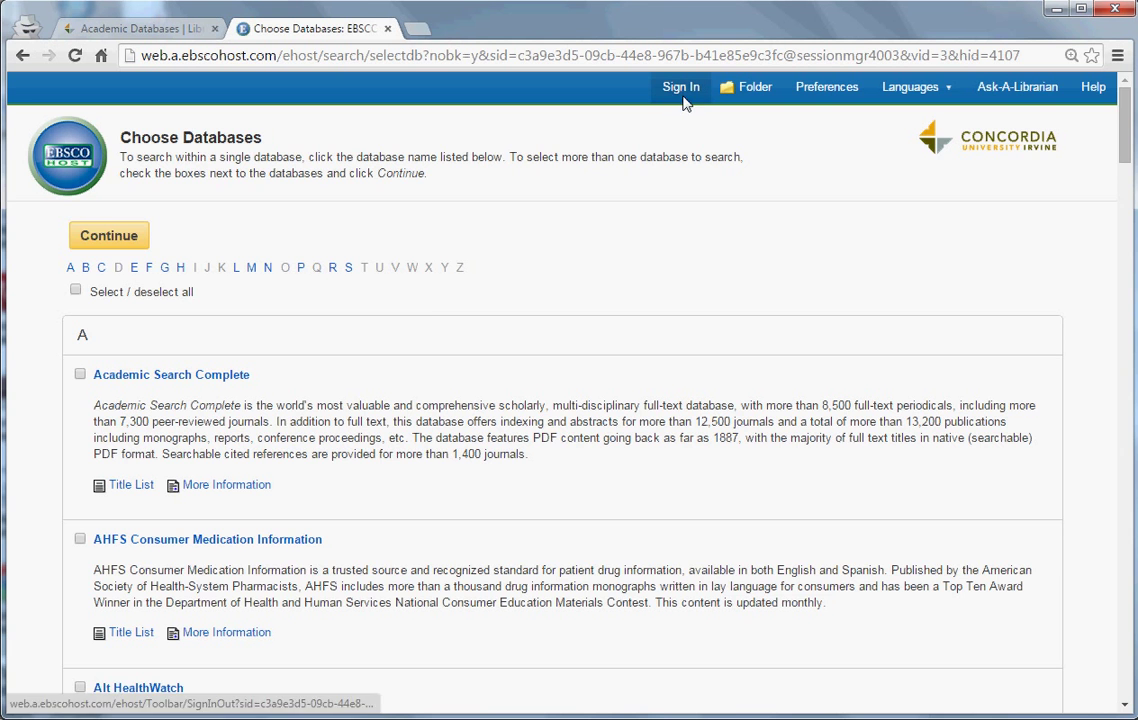
Step: Sign in to My EBSCOhost with the saved autofill user name
click(681, 86)
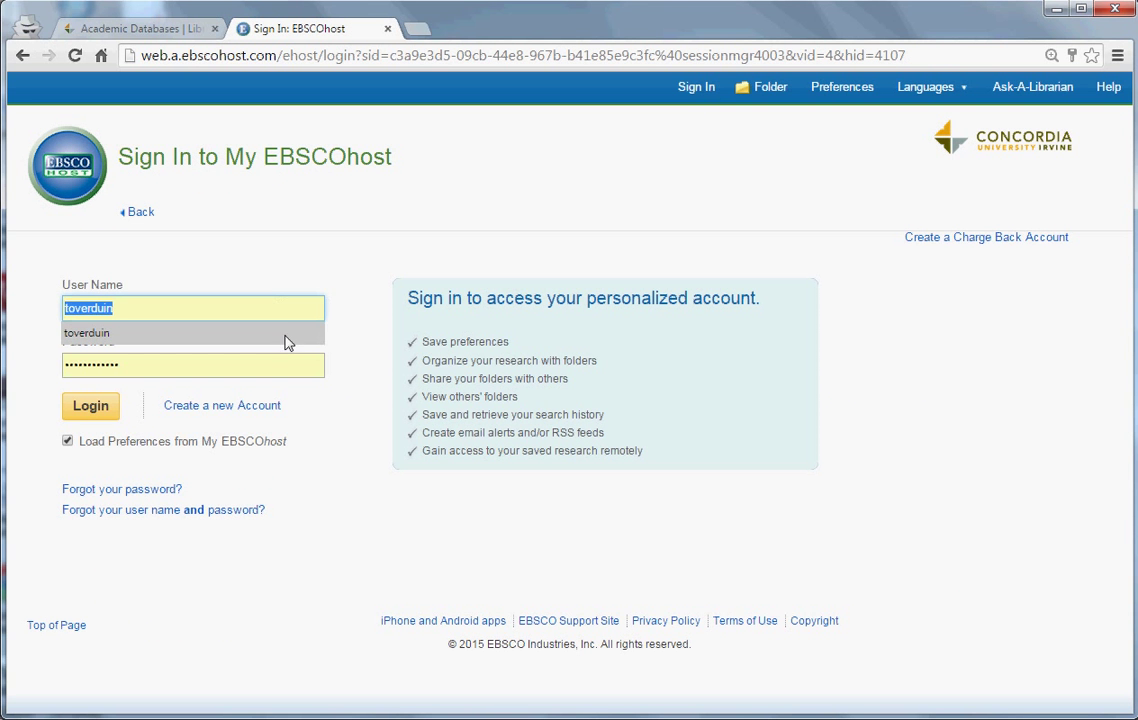
click(90, 405)
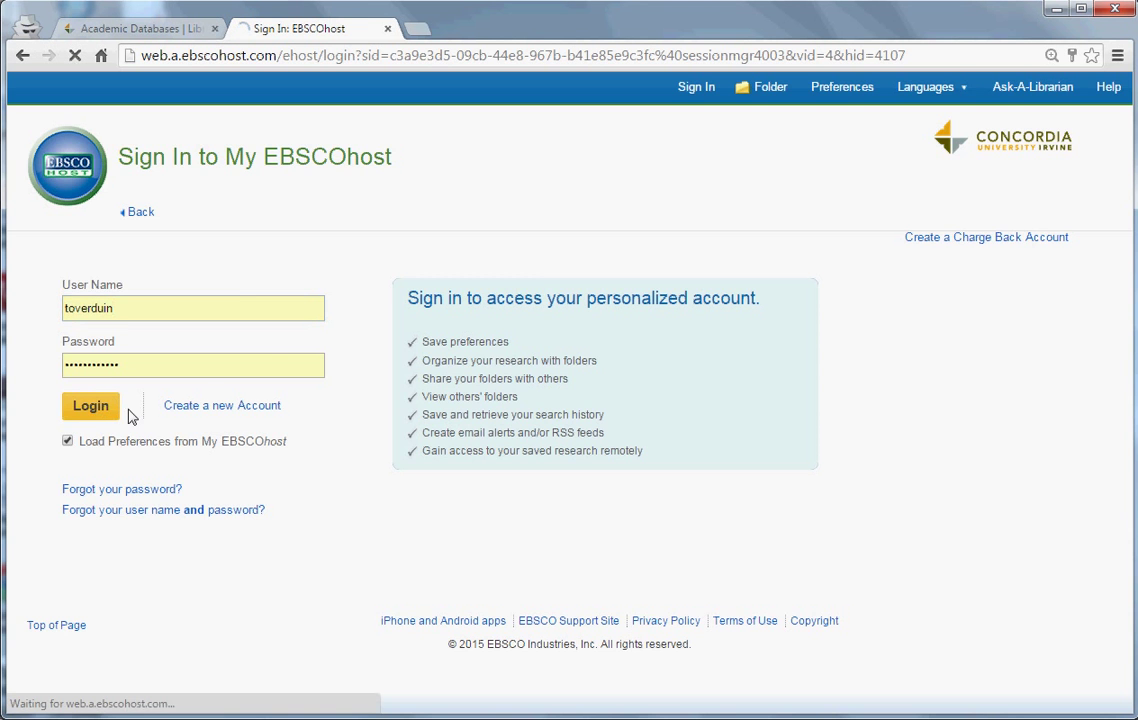
click(90, 405)
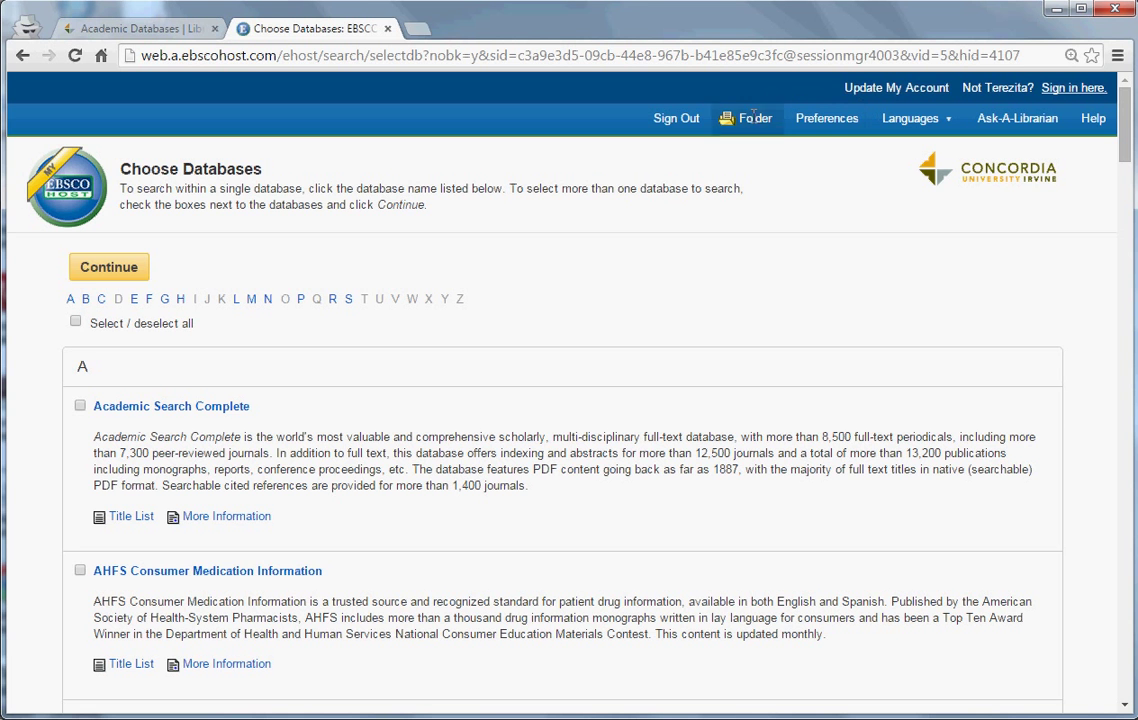
mouse_move(735, 128)
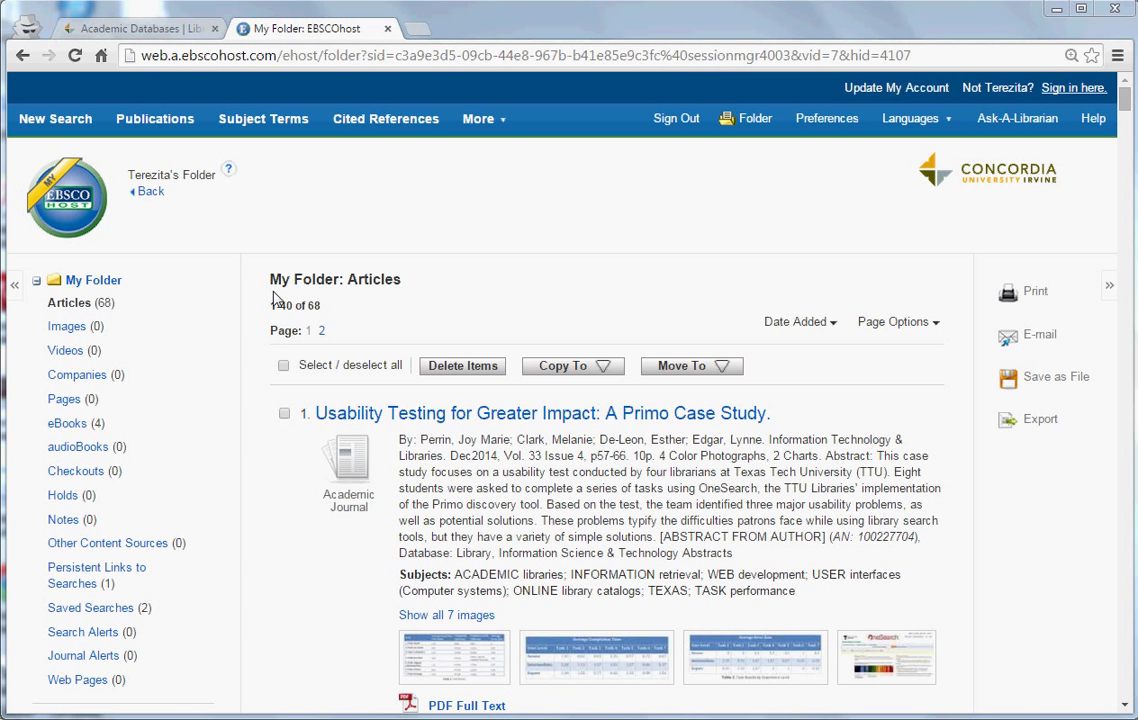
mouse_move(256, 334)
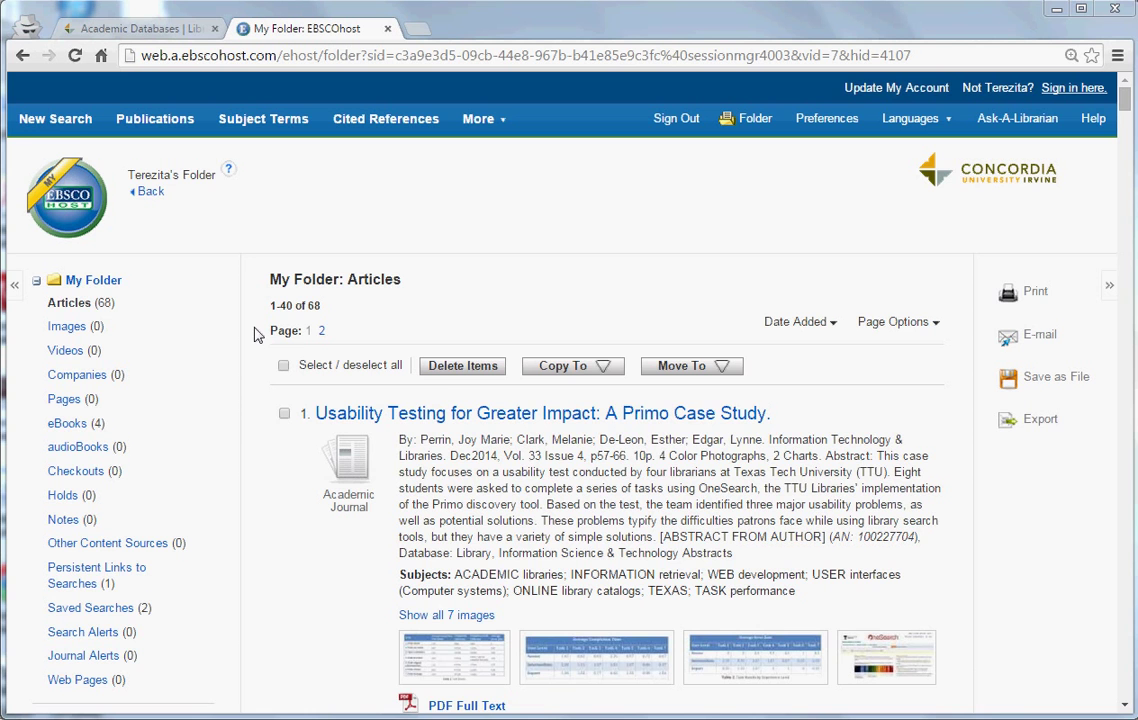
mouse_move(277, 471)
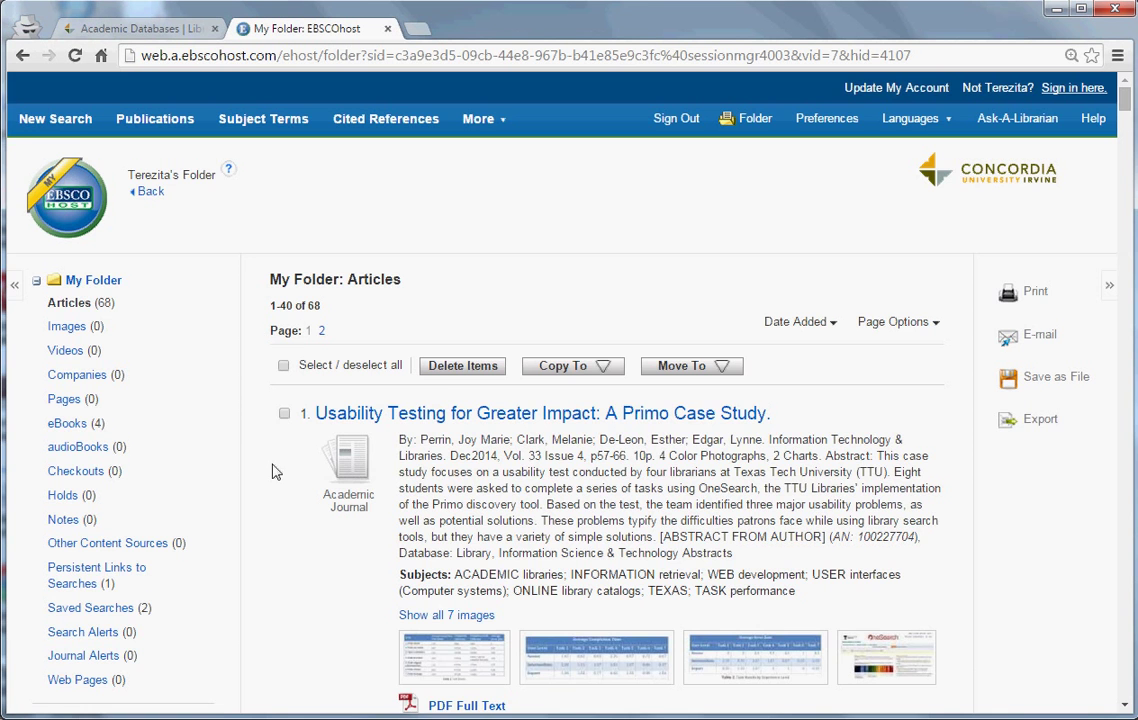
scroll(down, 3)
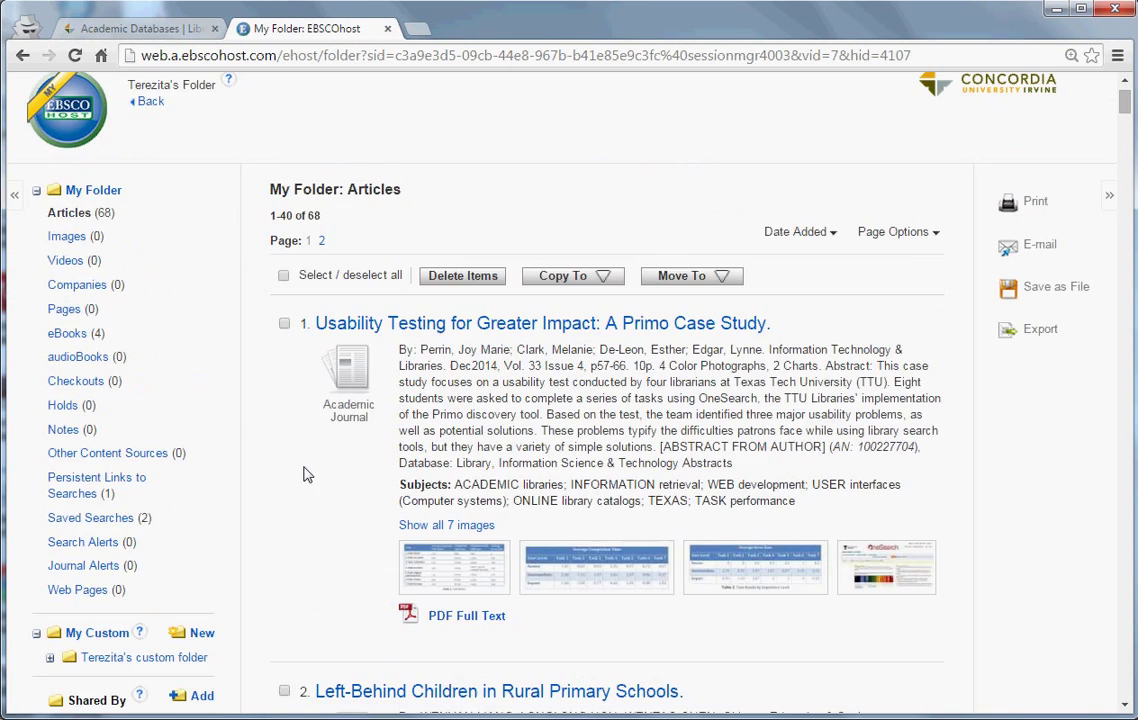
mouse_move(131, 285)
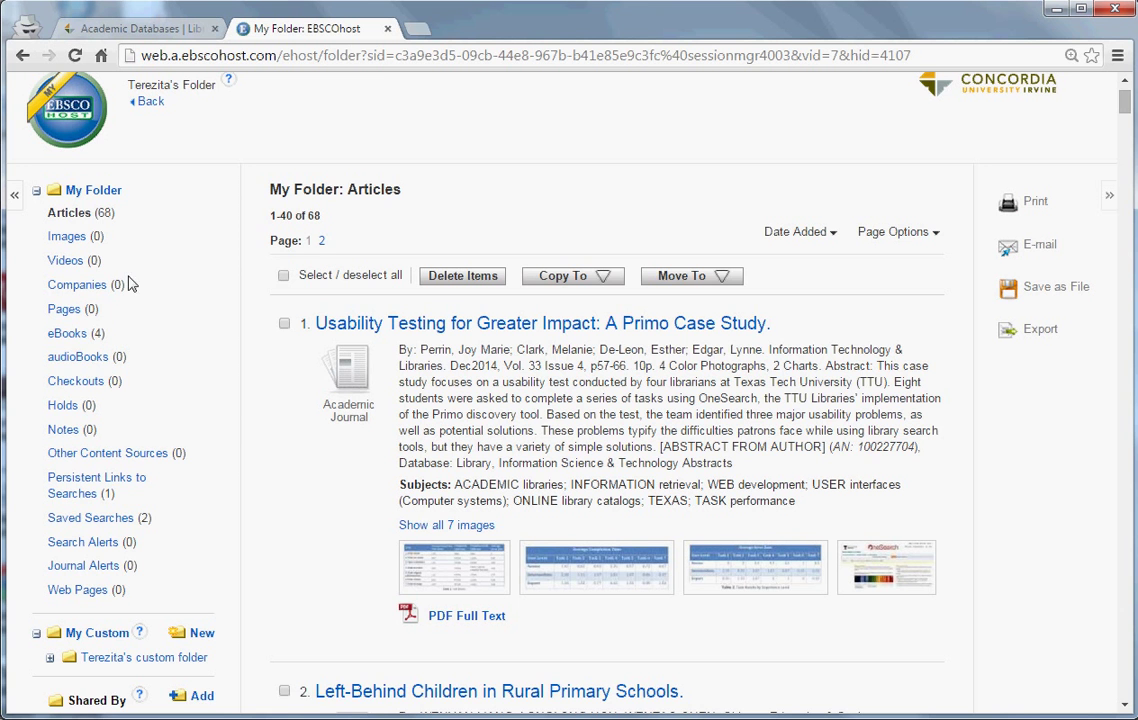
mouse_move(67, 337)
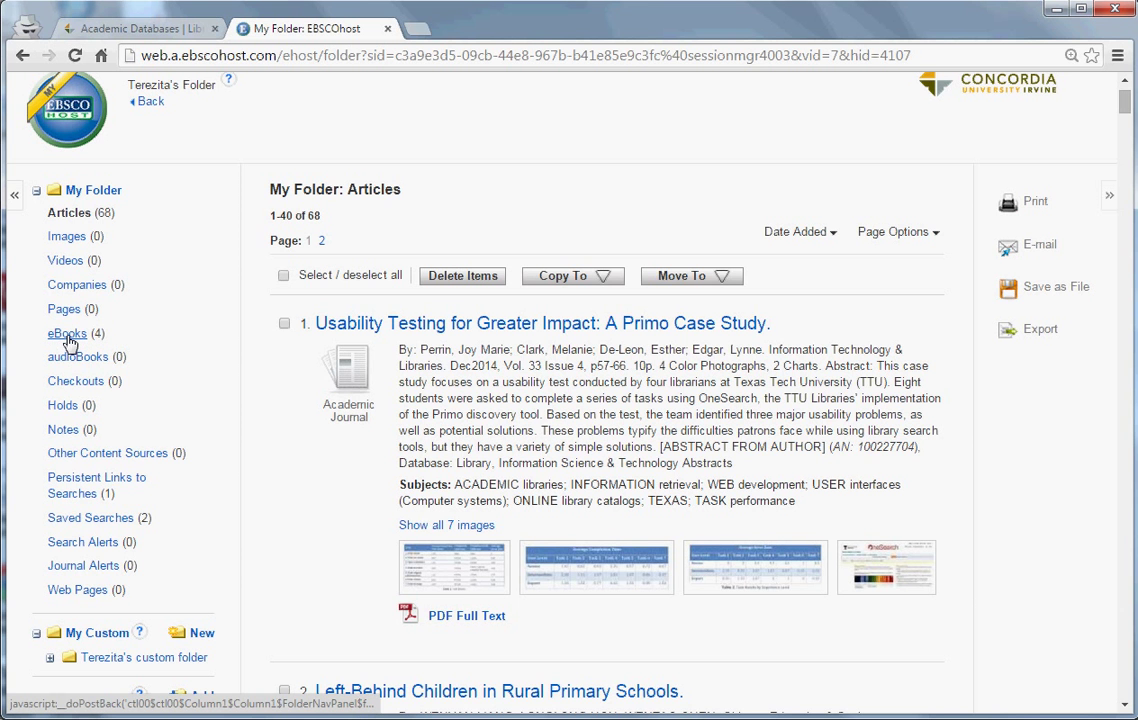
mouse_move(118, 440)
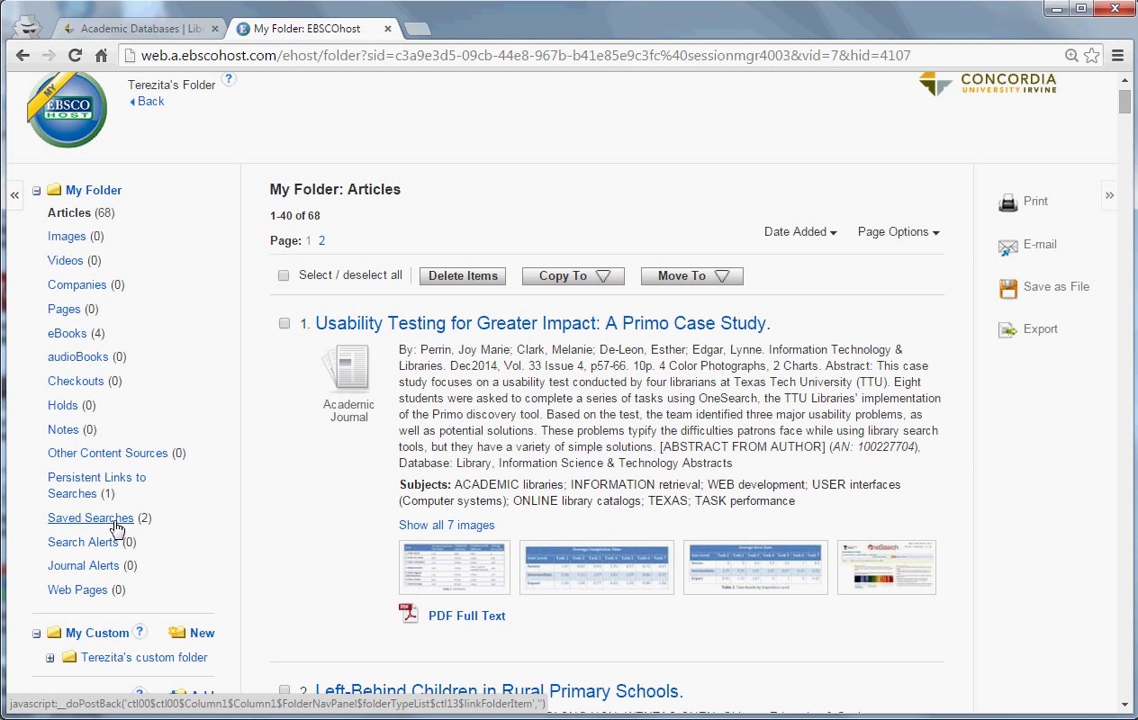
scroll(down, 3)
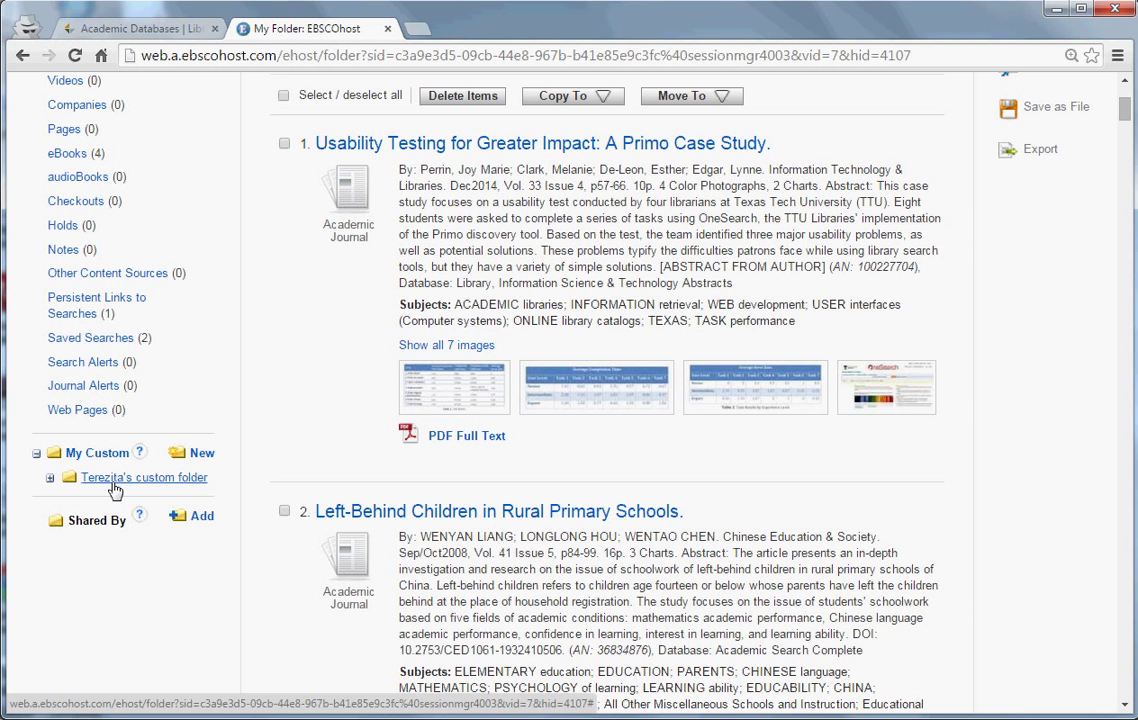
mouse_move(265, 456)
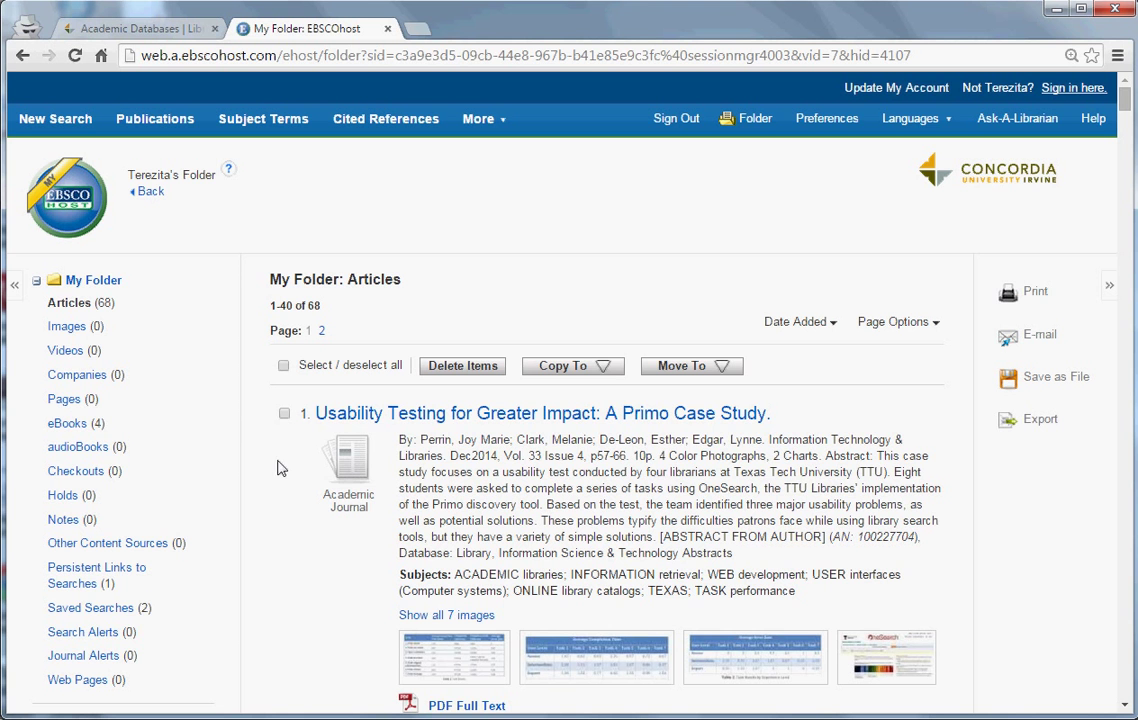
mouse_move(295, 471)
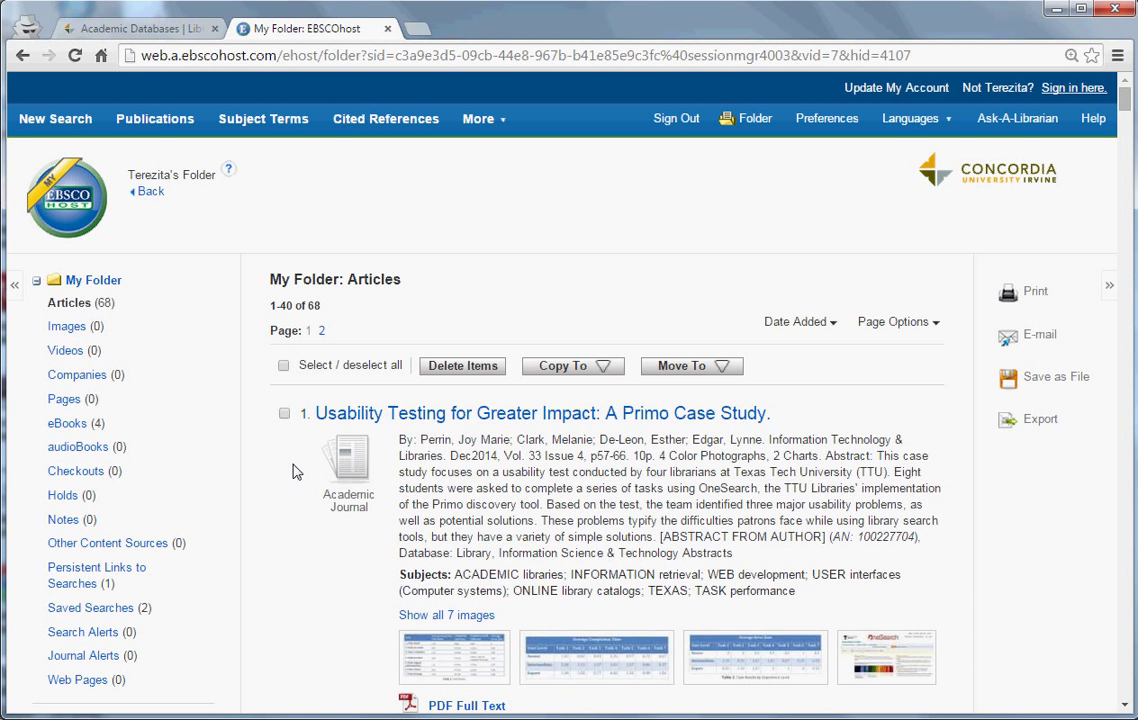
mouse_move(528, 308)
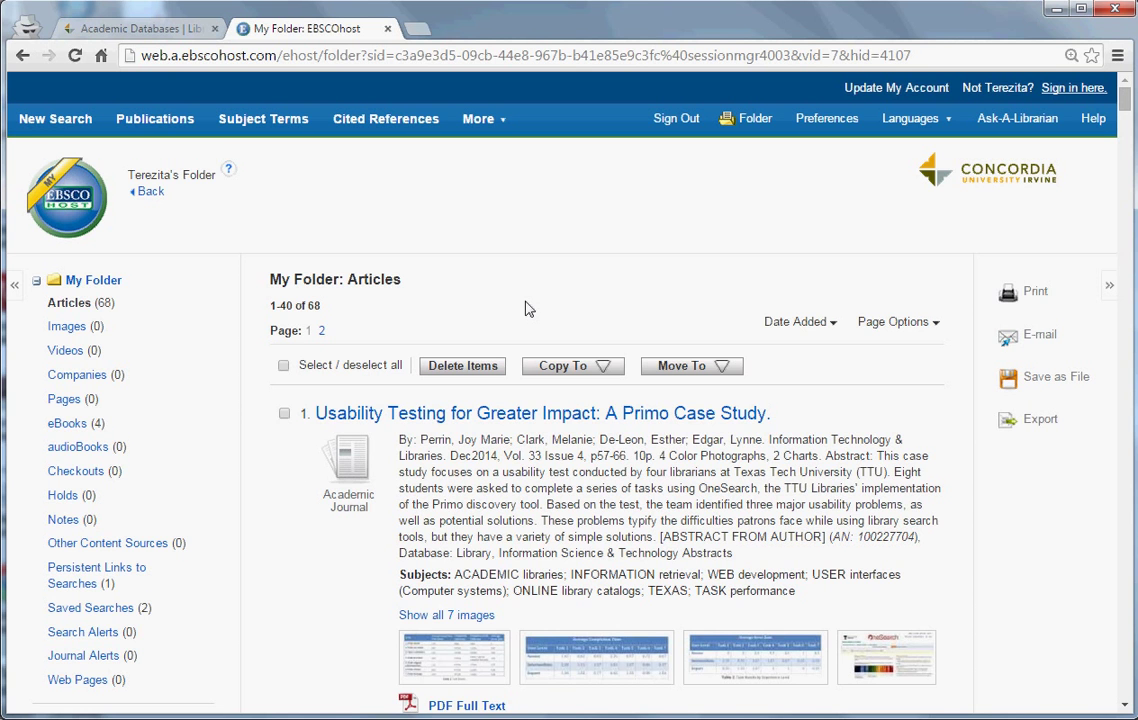